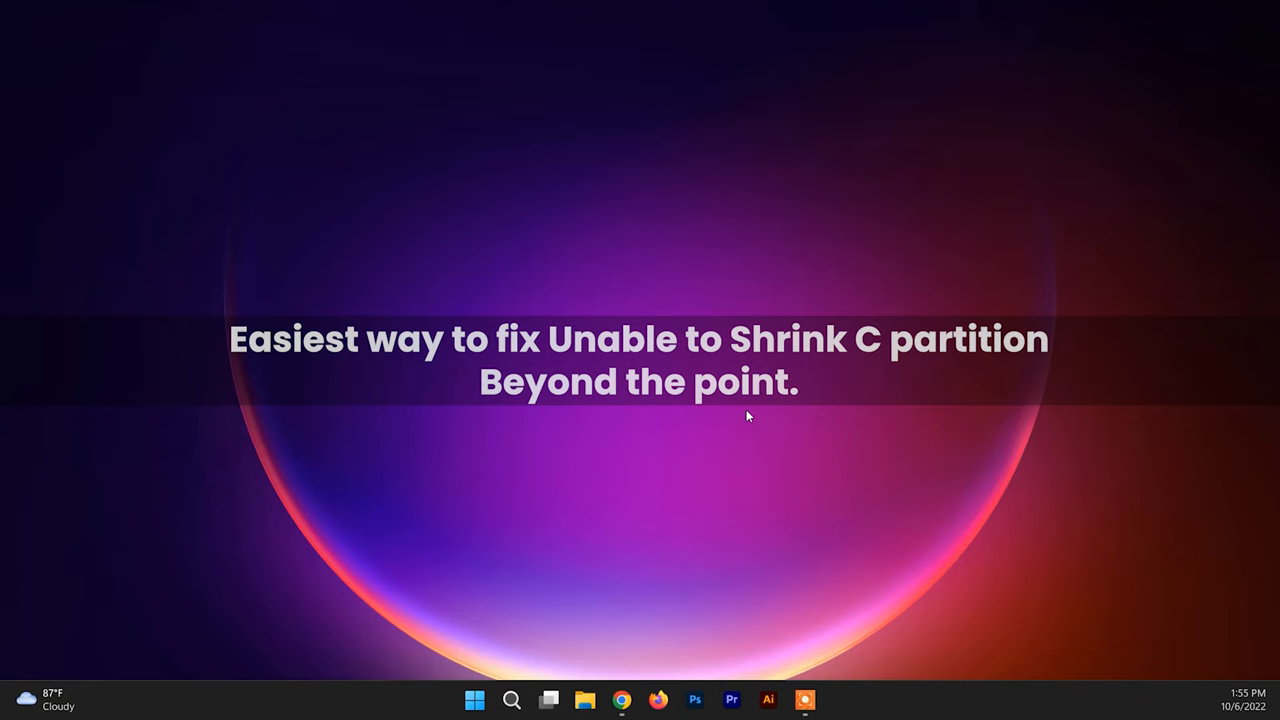
{"action": "mouse_move", "coordinate": [548, 445]}
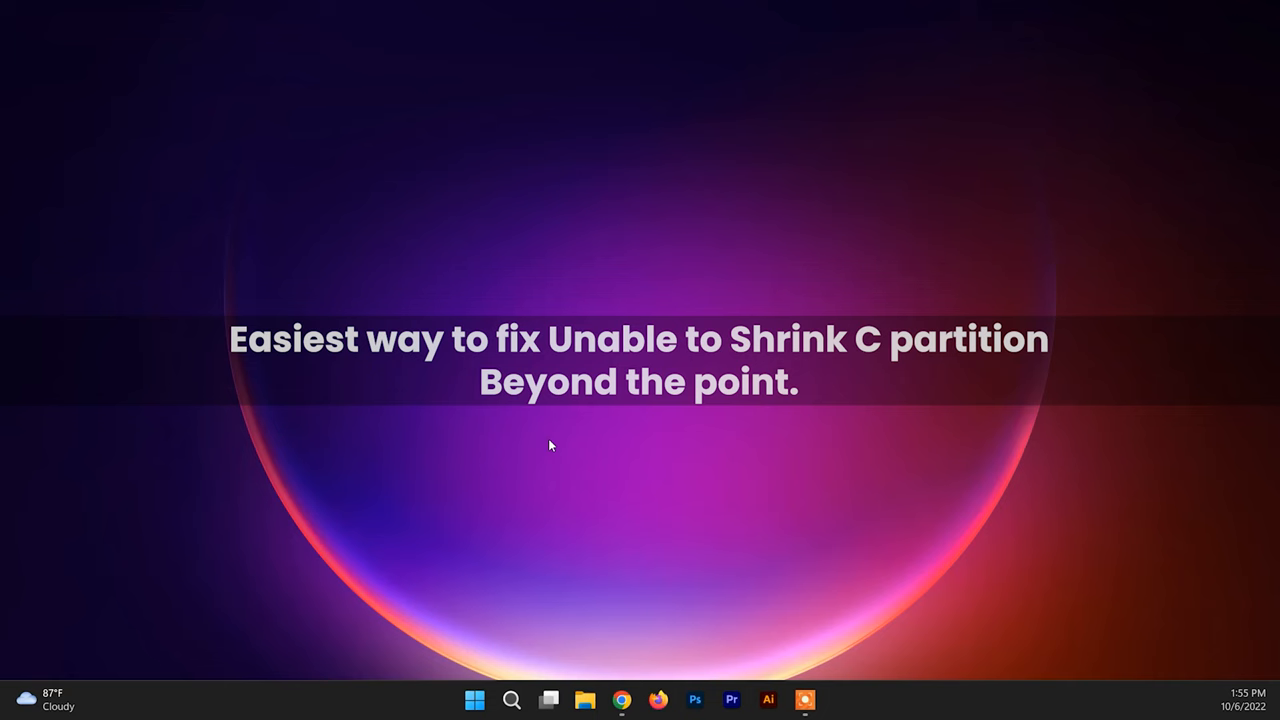
Launch File Explorer from the taskbar to its Home page.
{"action": "left_click", "coordinate": [548, 699]}
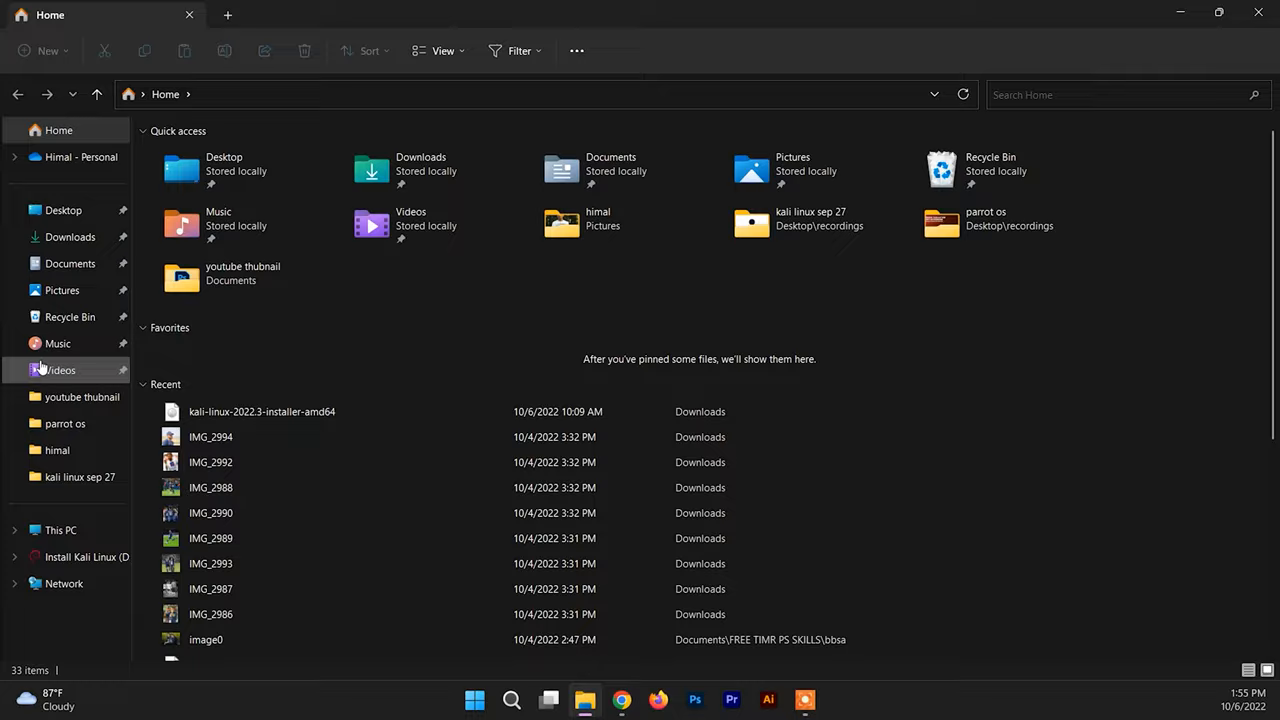
{"action": "left_click", "coordinate": [658, 699]}
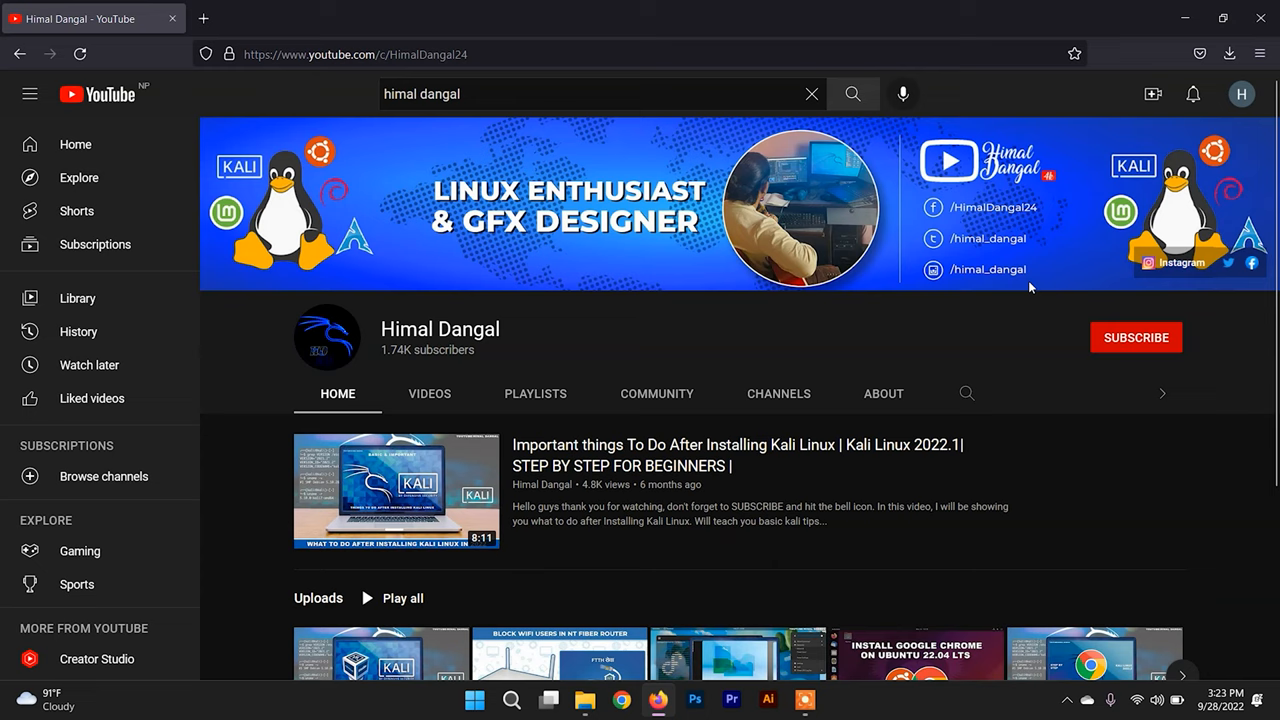
{"action": "left_click", "coordinate": [548, 699]}
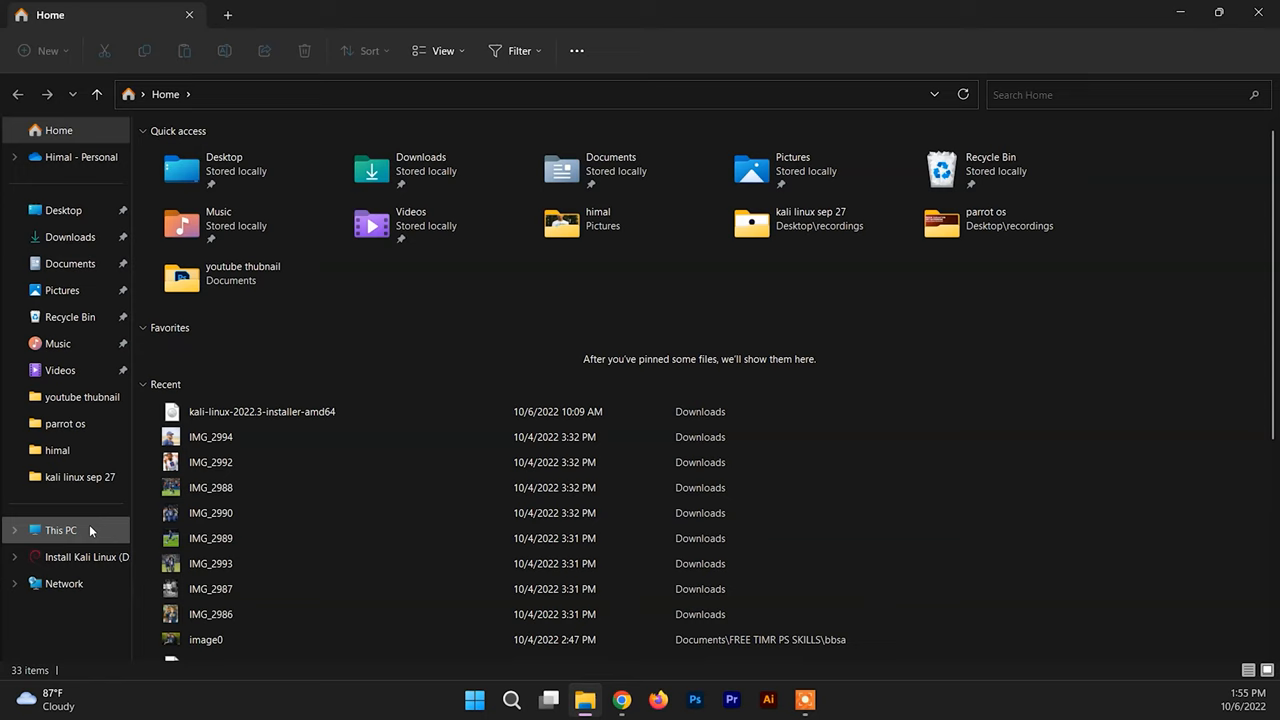
Select This PC and expand its context menu with Show more options.
{"action": "left_click", "coordinate": [60, 530]}
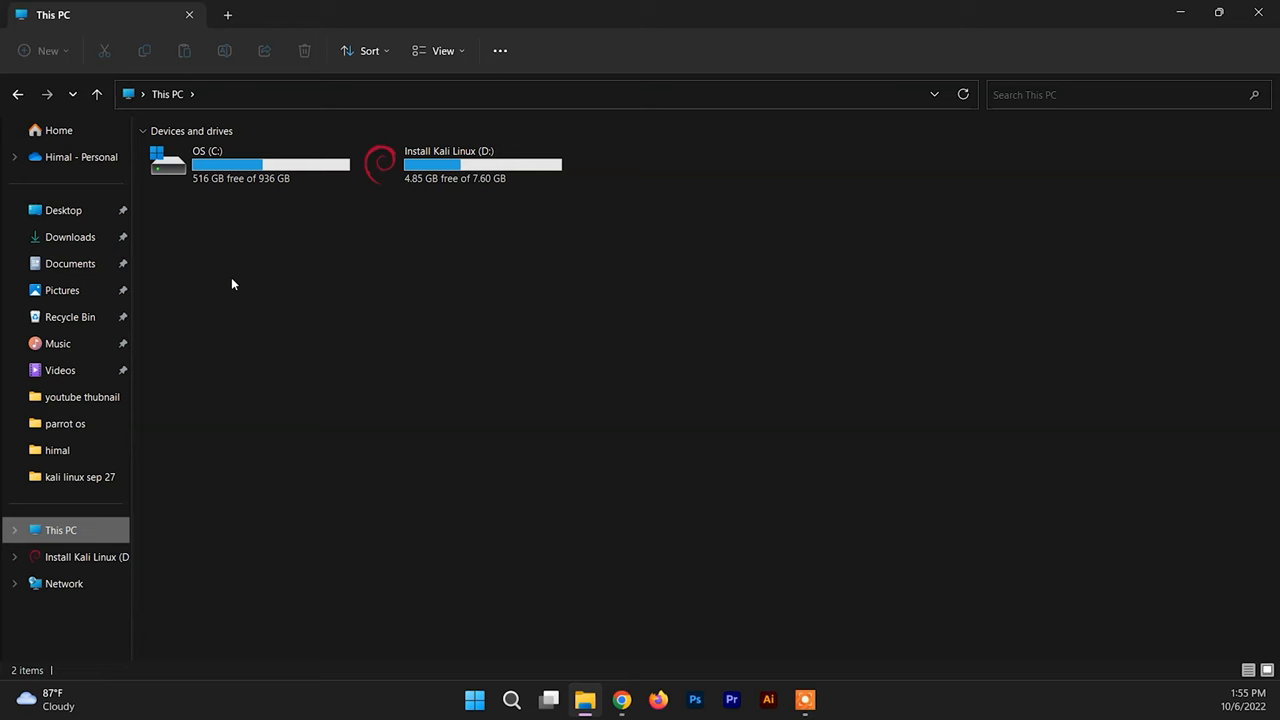
{"action": "right_click", "coordinate": [60, 530]}
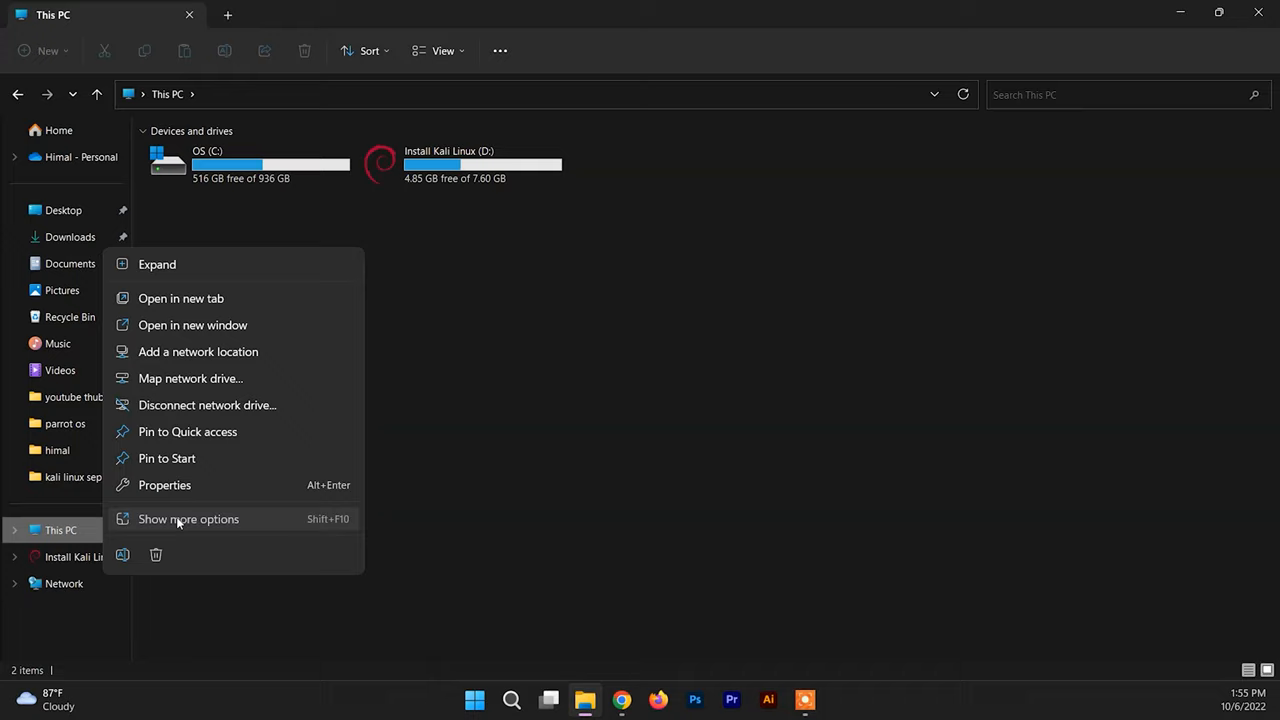
{"action": "left_click", "coordinate": [230, 303]}
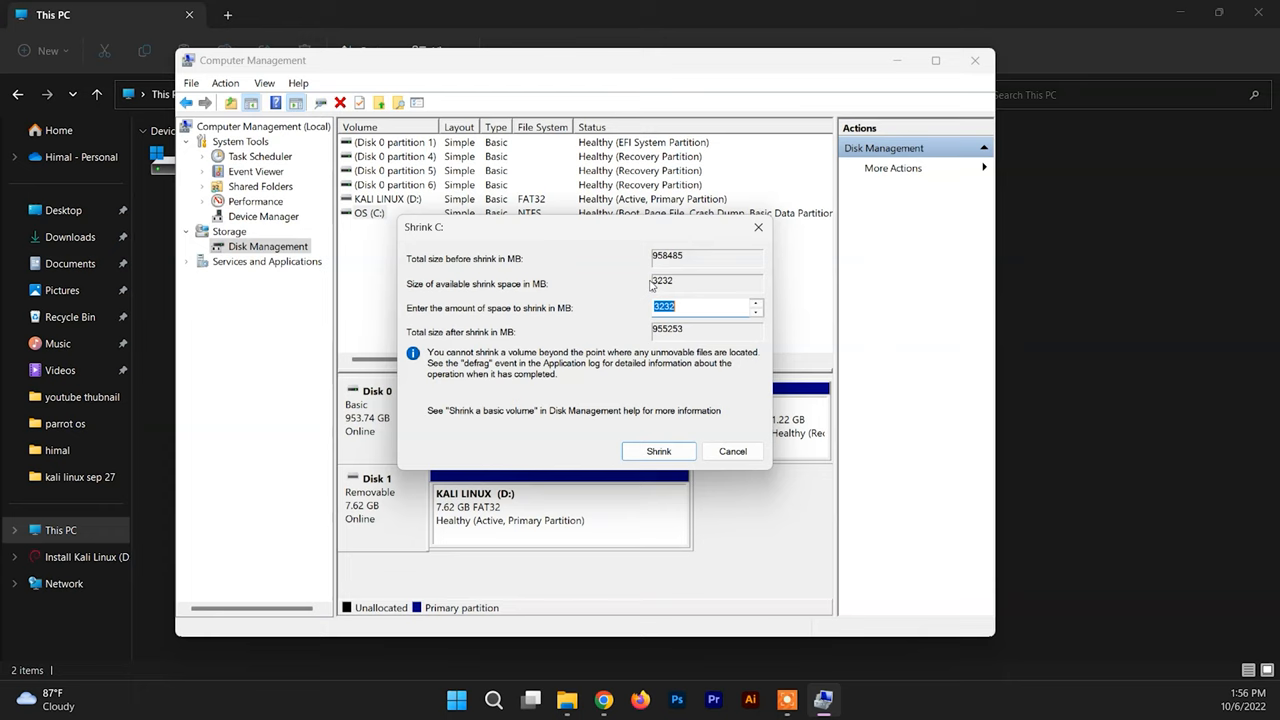
{"action": "mouse_move", "coordinate": [685, 428]}
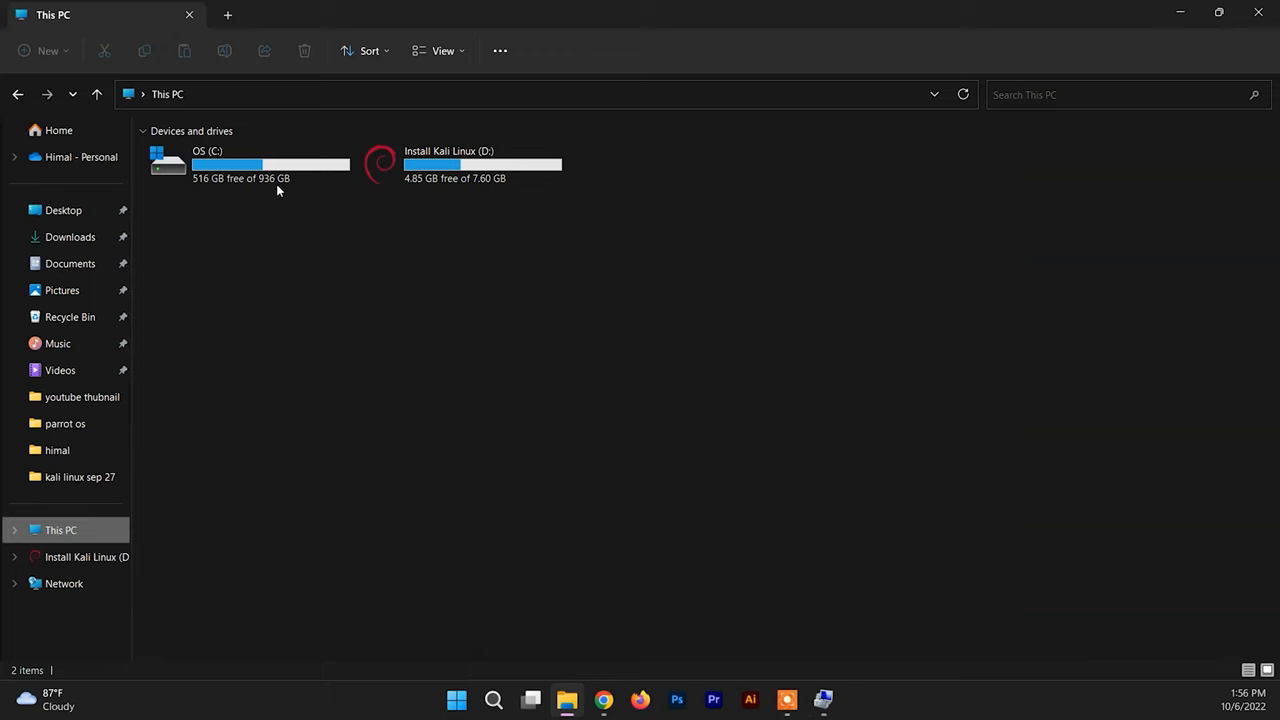
{"action": "mouse_move", "coordinate": [613, 430]}
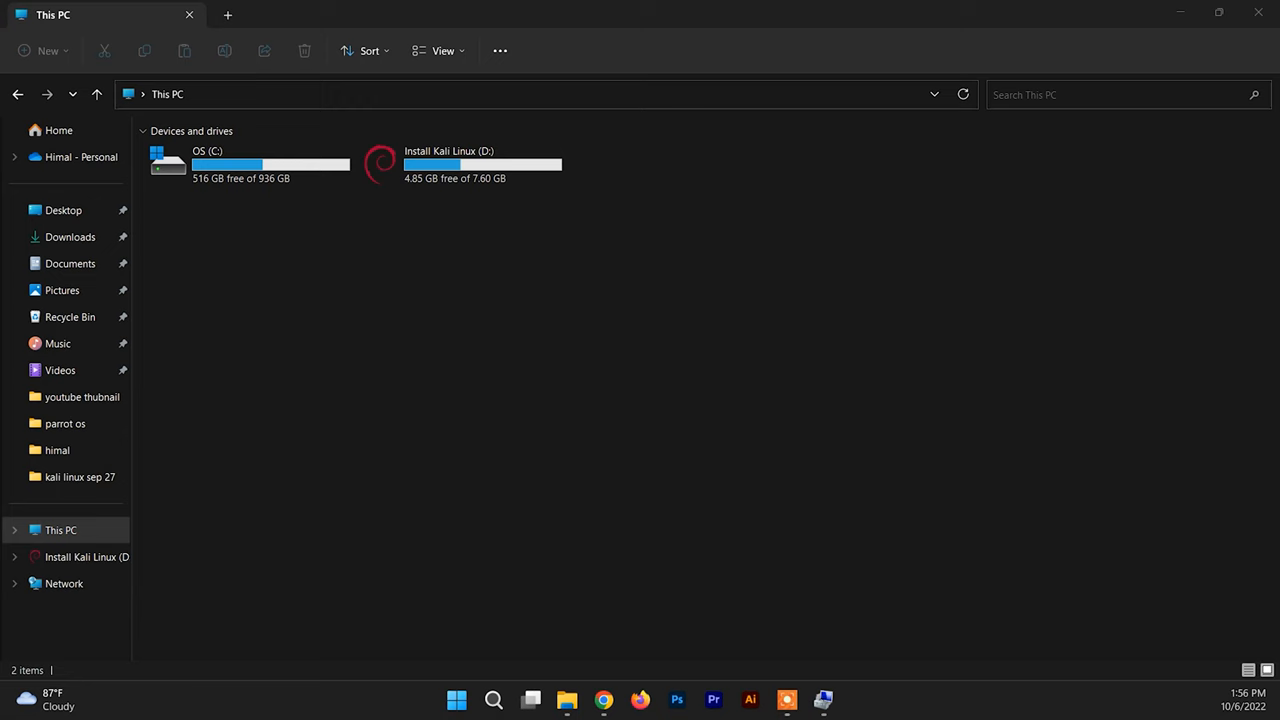
Disable hibernation with powercfg /h off in an administrator Command Prompt.
{"action": "left_click", "coordinate": [840, 699]}
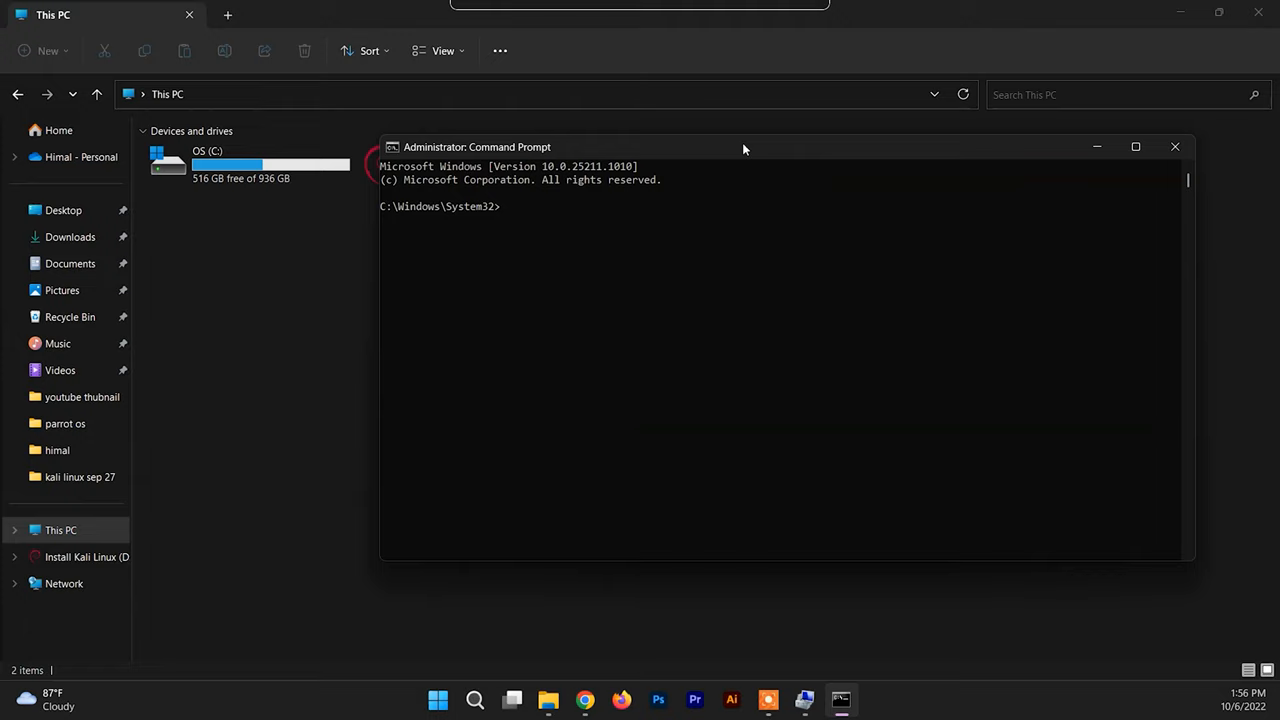
{"action": "type", "text": "powercfg/h off"}
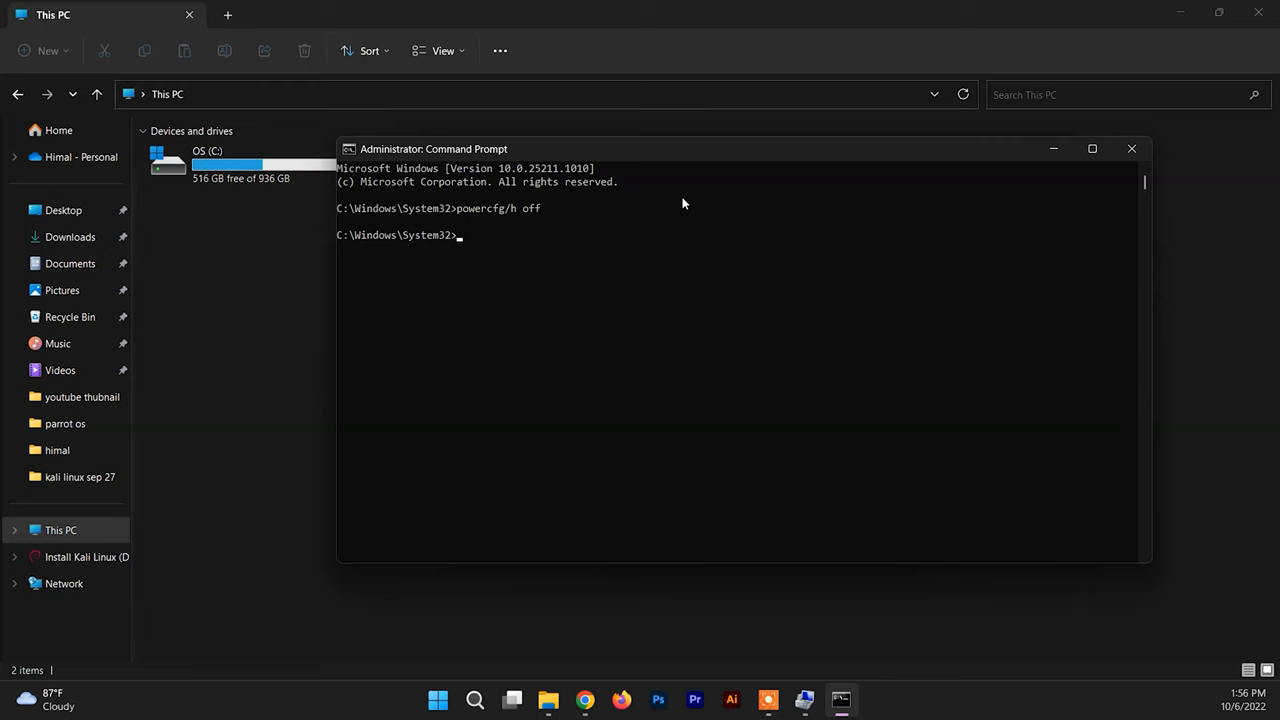
{"action": "left_click", "coordinate": [1131, 148]}
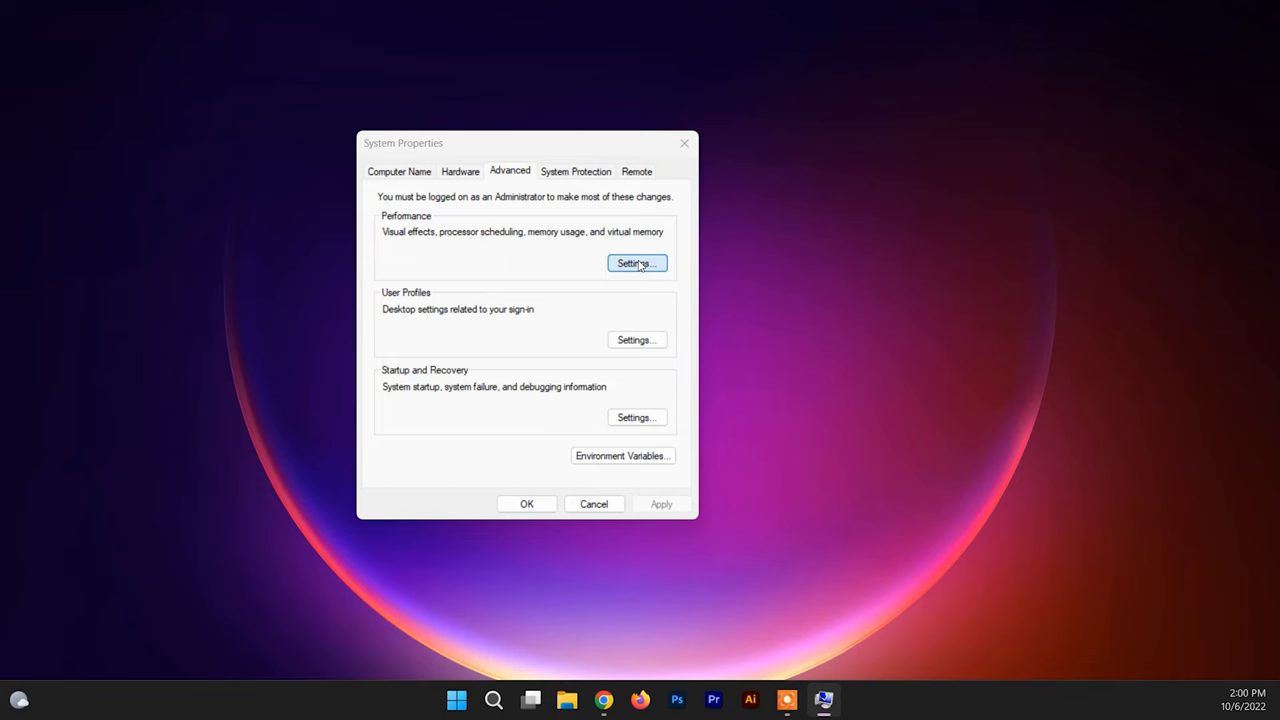
Open Performance Options to view the 5120 MB total paging file size.
{"action": "left_click", "coordinate": [636, 263]}
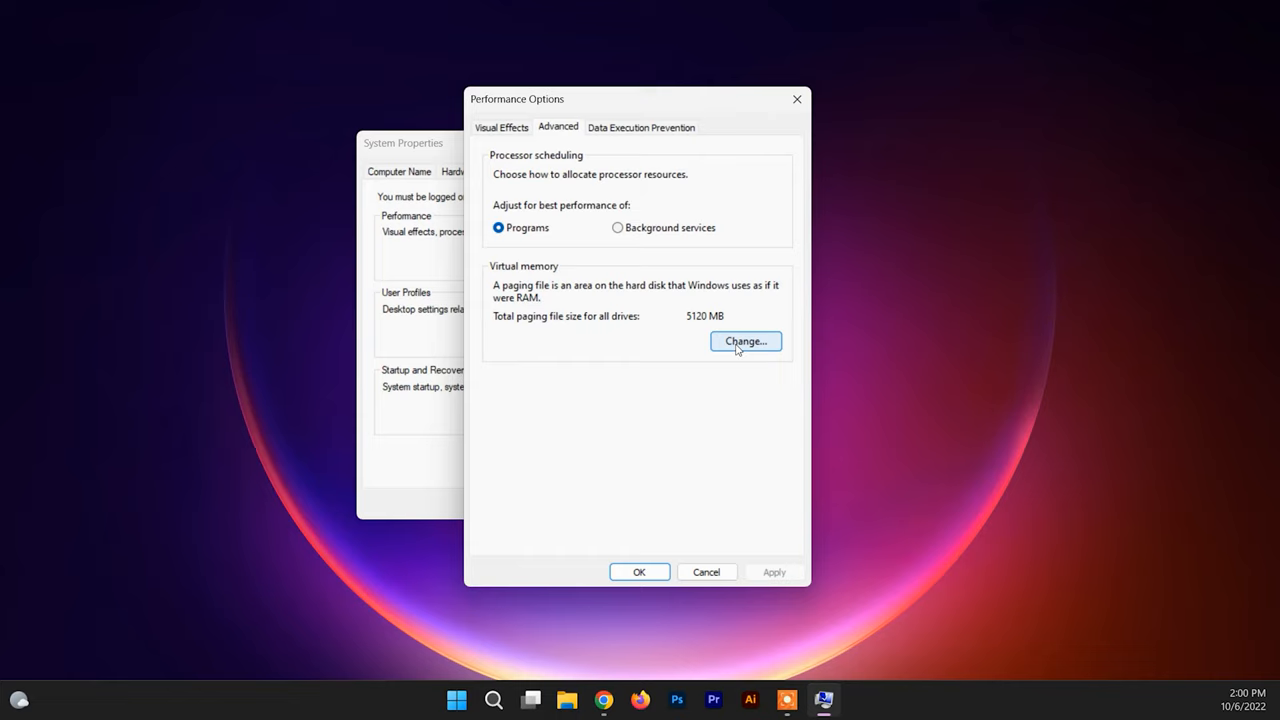
Set drive C to No paging file, accepting the warning.
{"action": "left_click", "coordinate": [745, 341]}
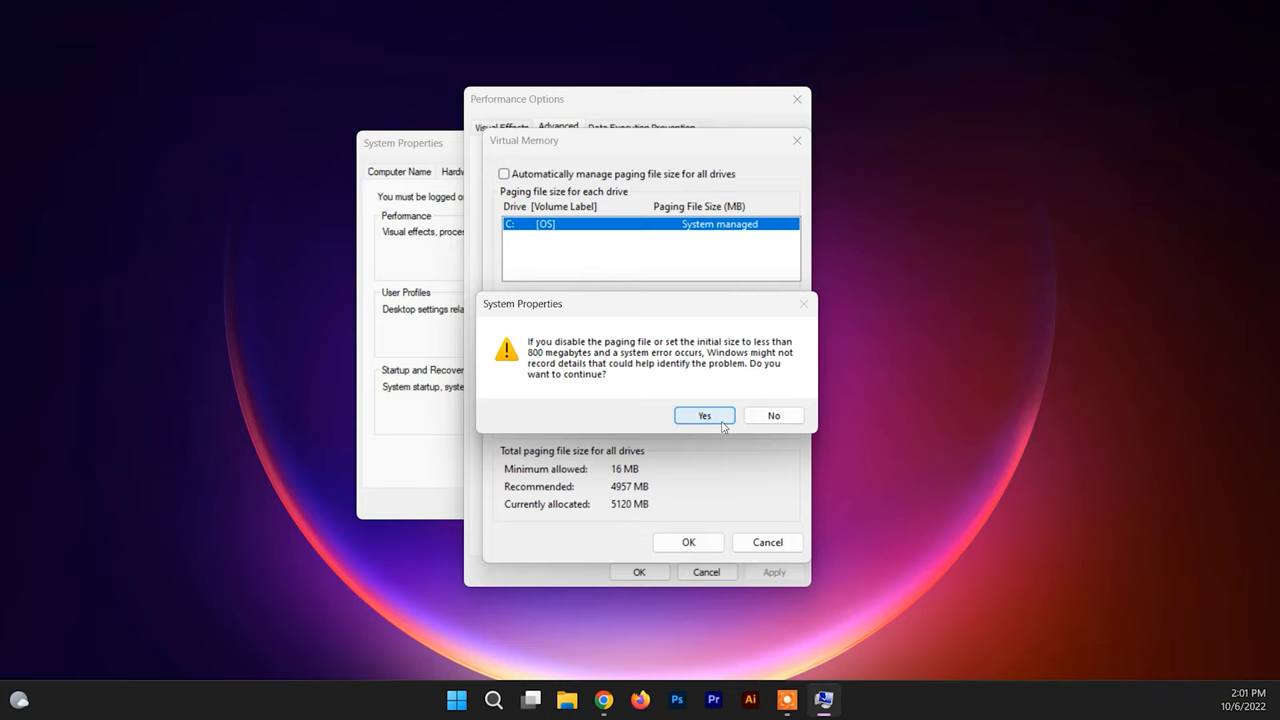
{"action": "left_click", "coordinate": [704, 415]}
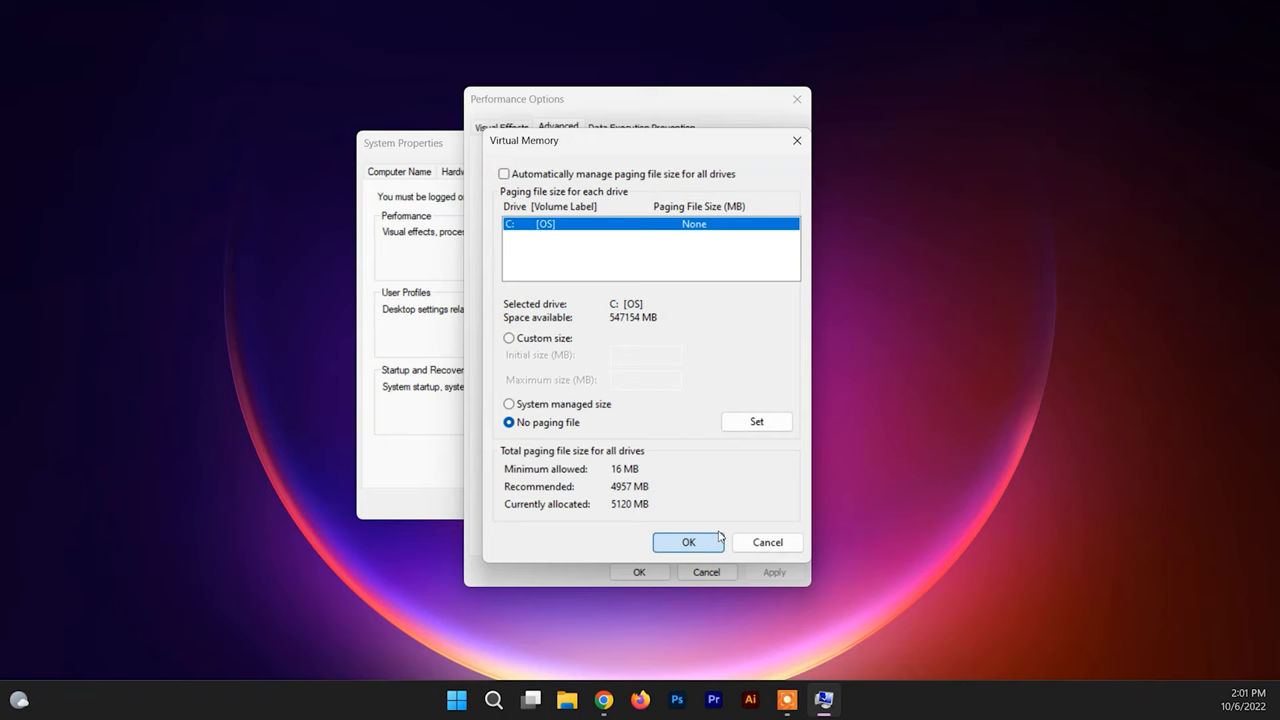
{"action": "left_click", "coordinate": [688, 541]}
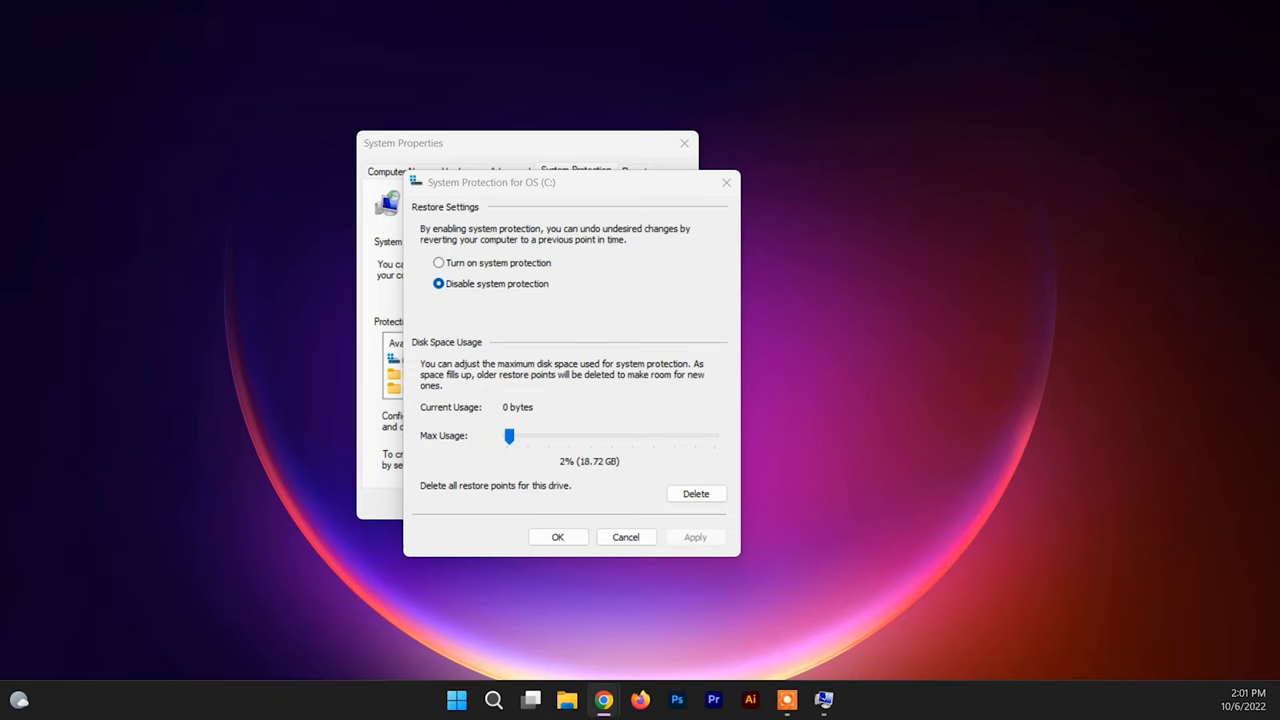
Confirm disabling system protection for OS (C:).
{"action": "left_click", "coordinate": [558, 537]}
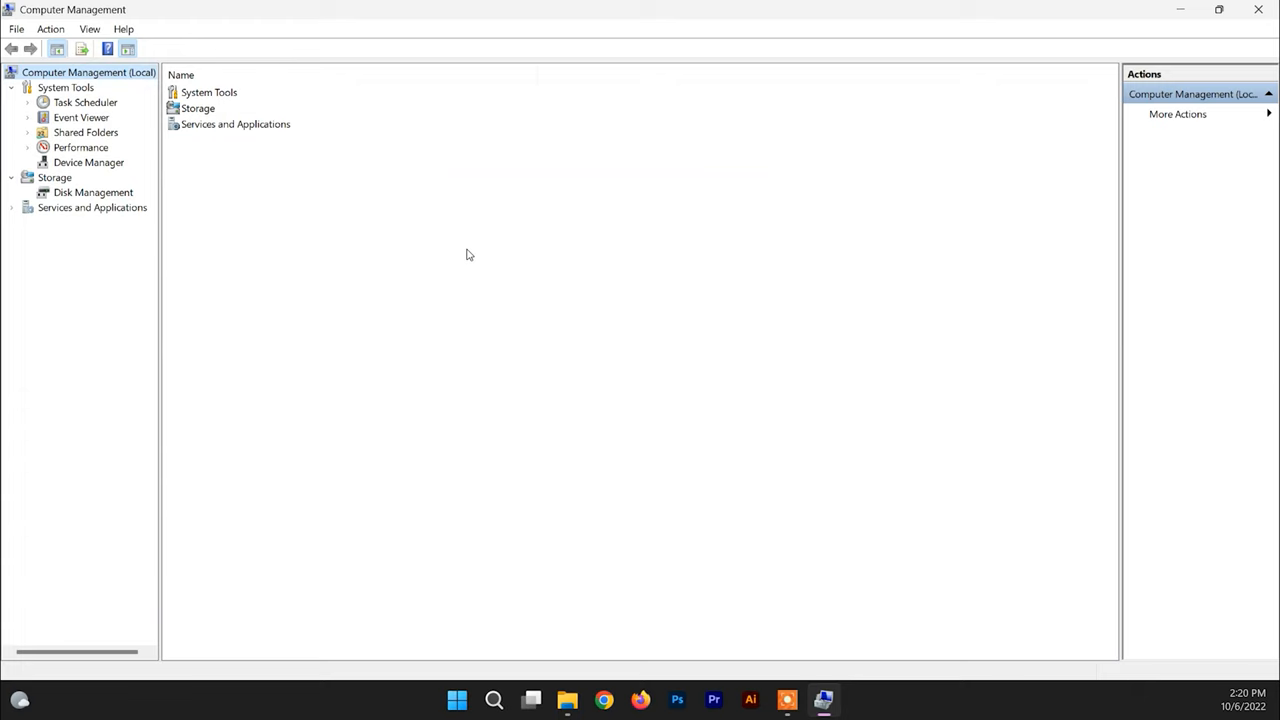
Start Shrink Volume on OS (C:) with 67539 MB as the amount.
{"action": "right_click", "coordinate": [470, 415]}
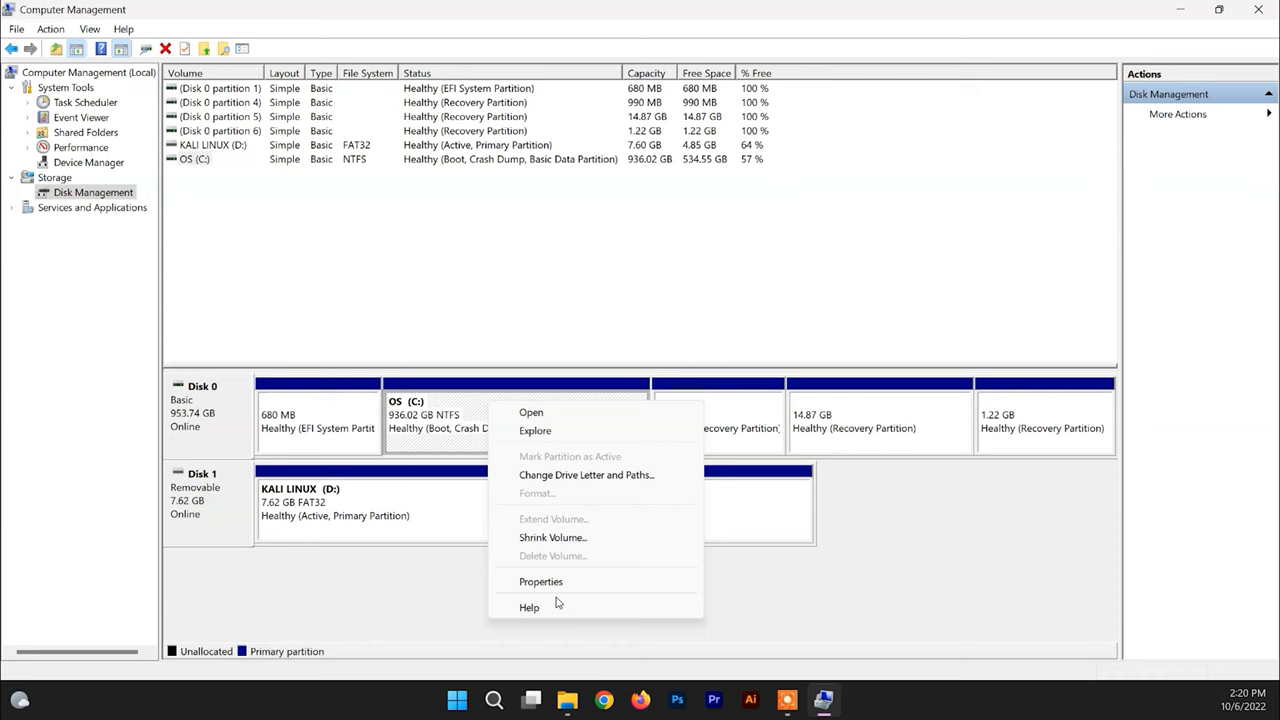
{"action": "left_click", "coordinate": [552, 537]}
{"action": "type", "text": "67539"}
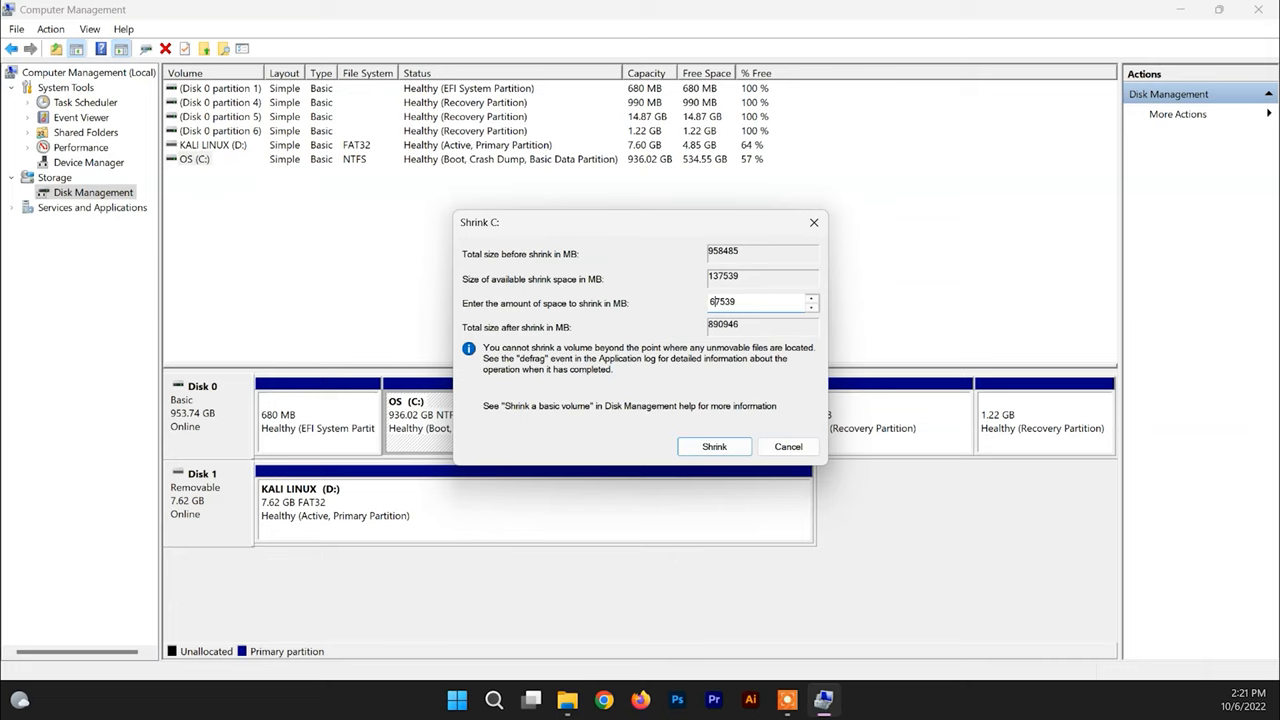
Shrink C: to 867.13 GB, freeing 68.89 GB unallocated on Disk 0.
{"action": "left_click", "coordinate": [714, 446]}
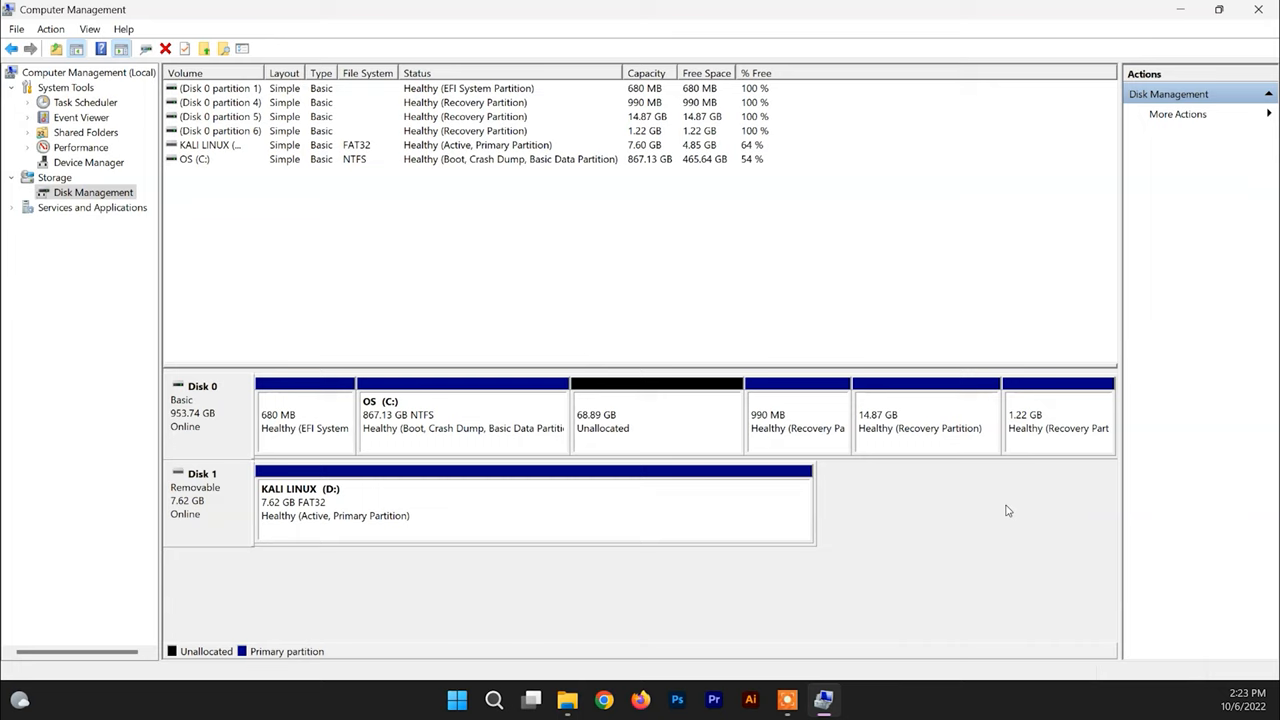
{"action": "mouse_move", "coordinate": [232, 648]}
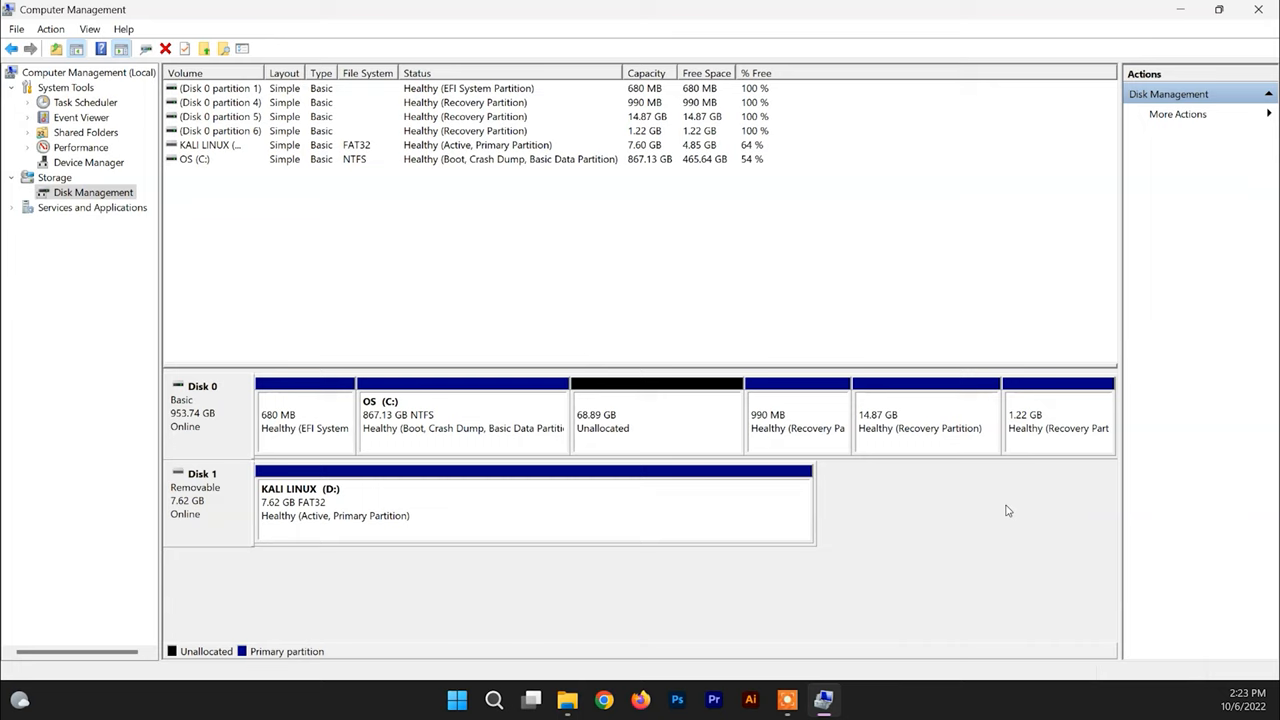